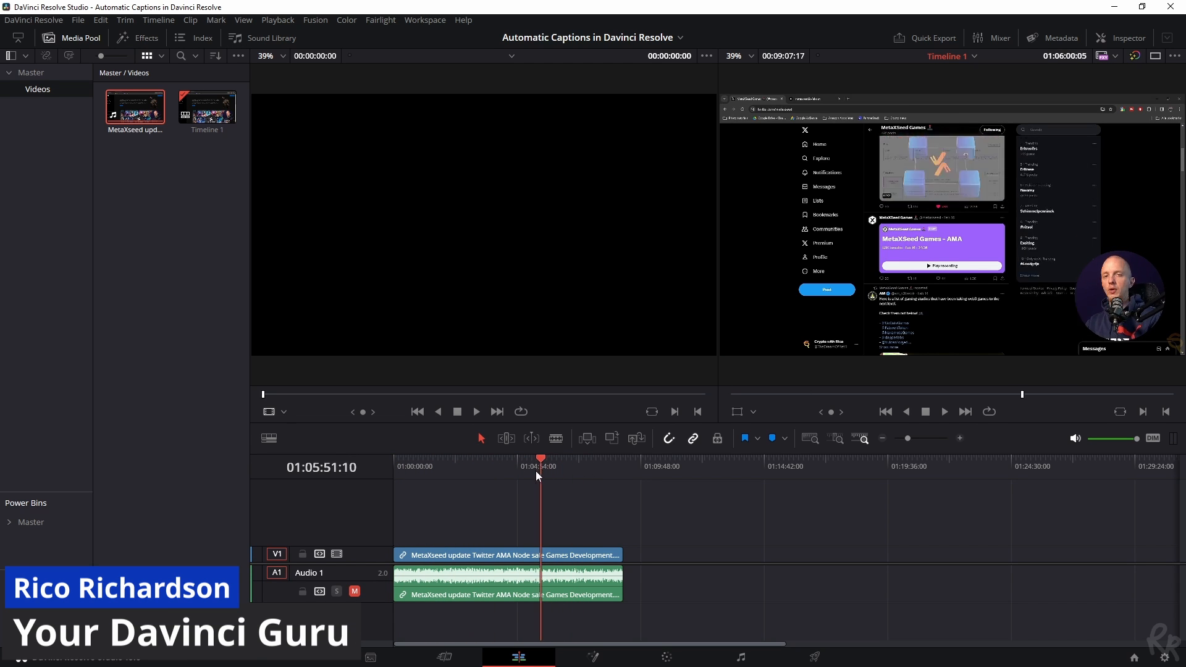
Select the Timeline 1 clips with the playhead back at 01:00:00:00
{"action": "left_click", "coordinate": [416, 412]}
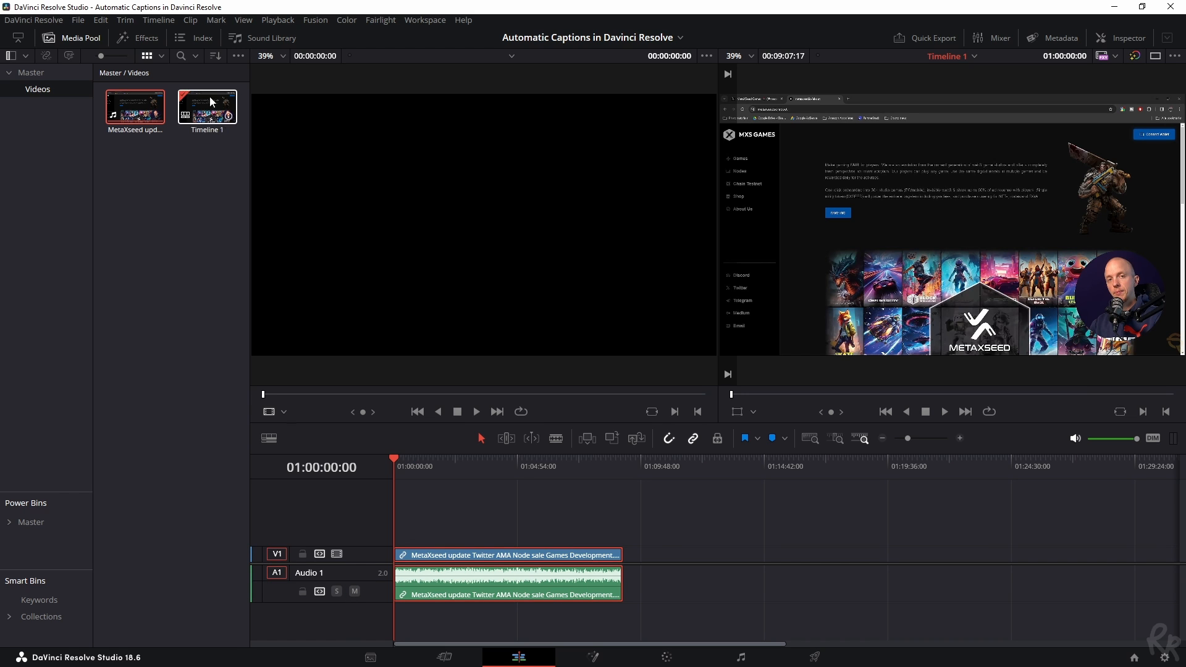
Start Create Subtitles from Audio and keep the Netflix caption preset after trying Subtitle Default
{"action": "left_click", "coordinate": [158, 20]}
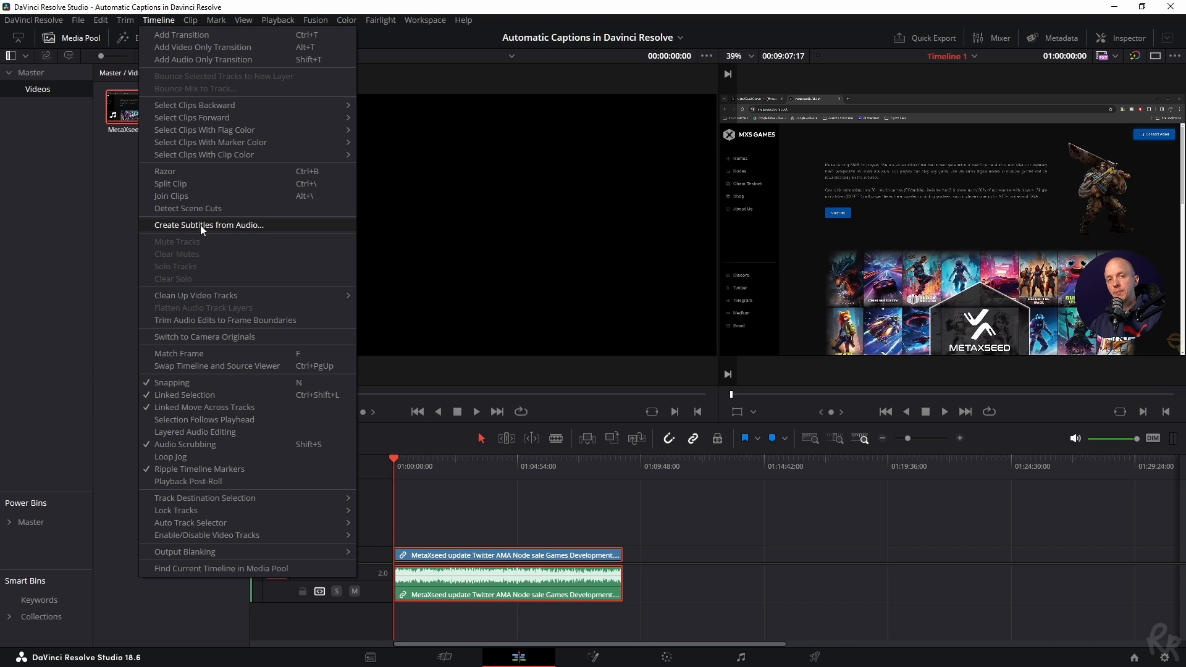
{"action": "left_click", "coordinate": [208, 225]}
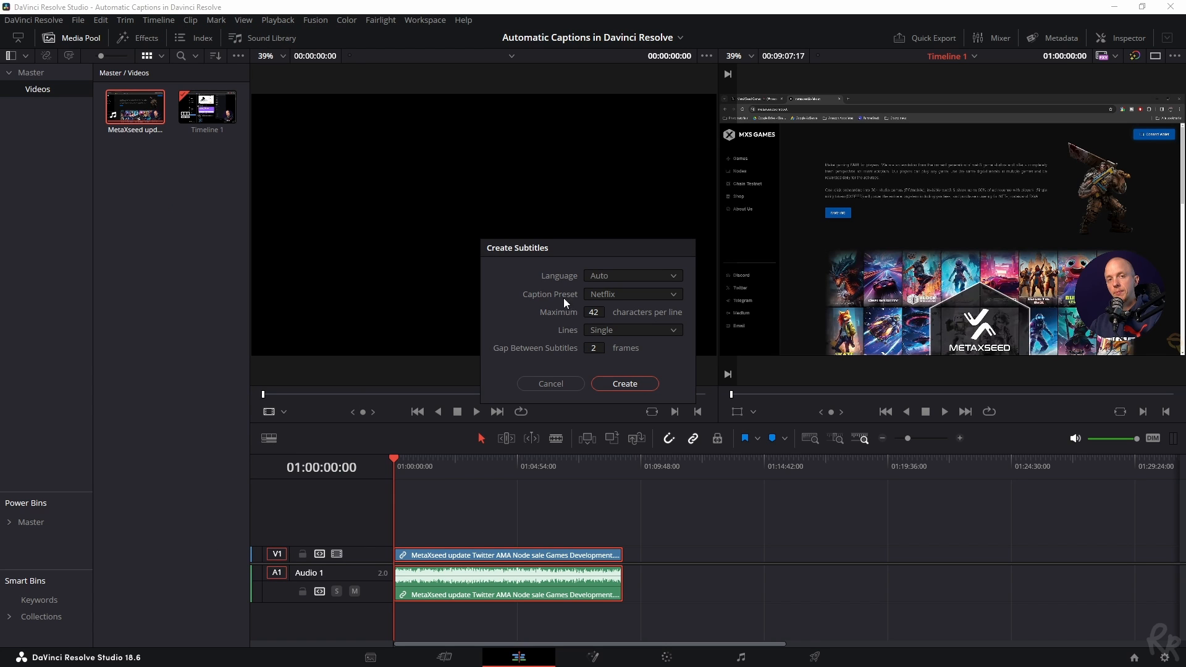
{"action": "left_click", "coordinate": [633, 275]}
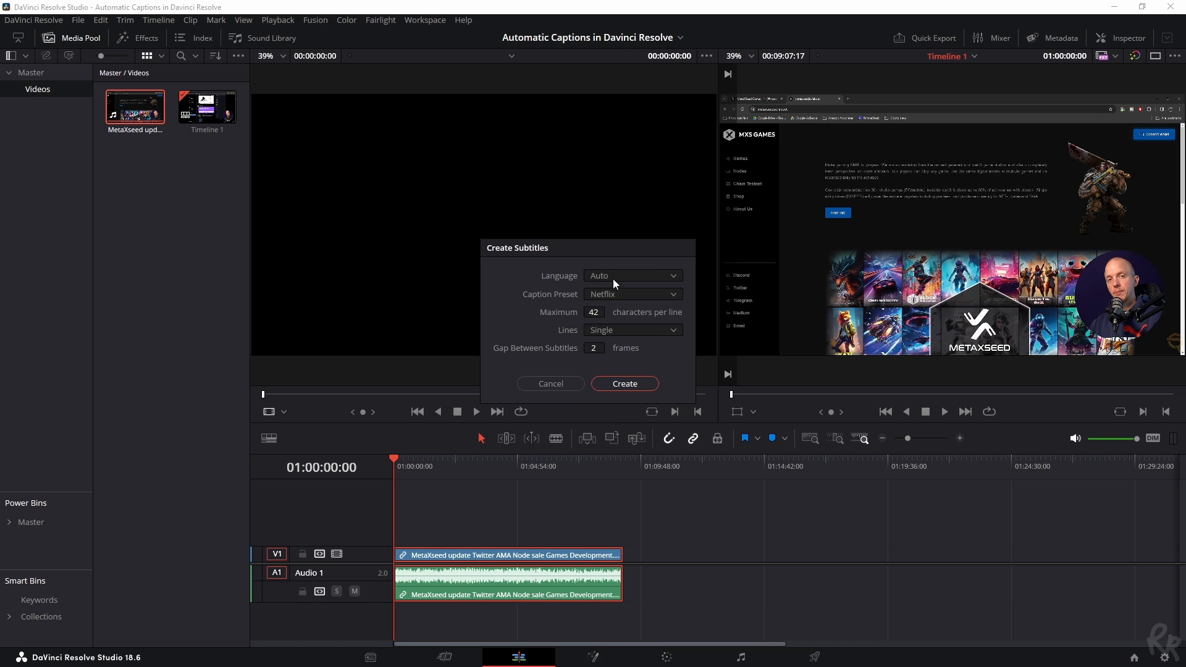
{"action": "mouse_move", "coordinate": [525, 289]}
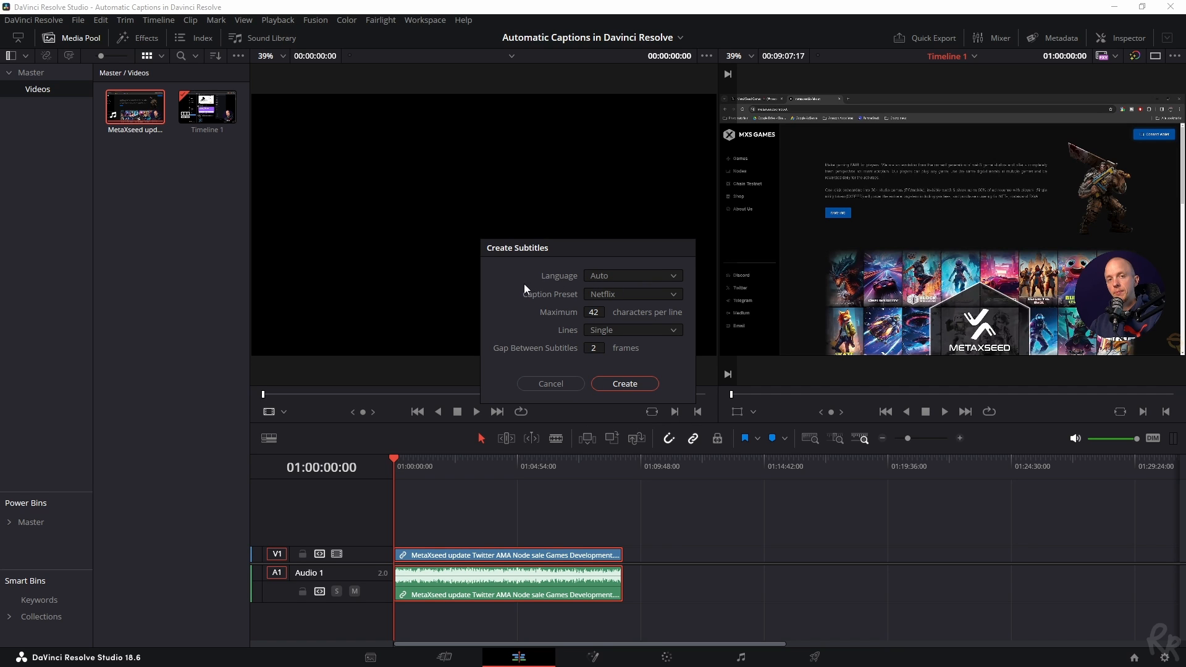
{"action": "left_click", "coordinate": [632, 294]}
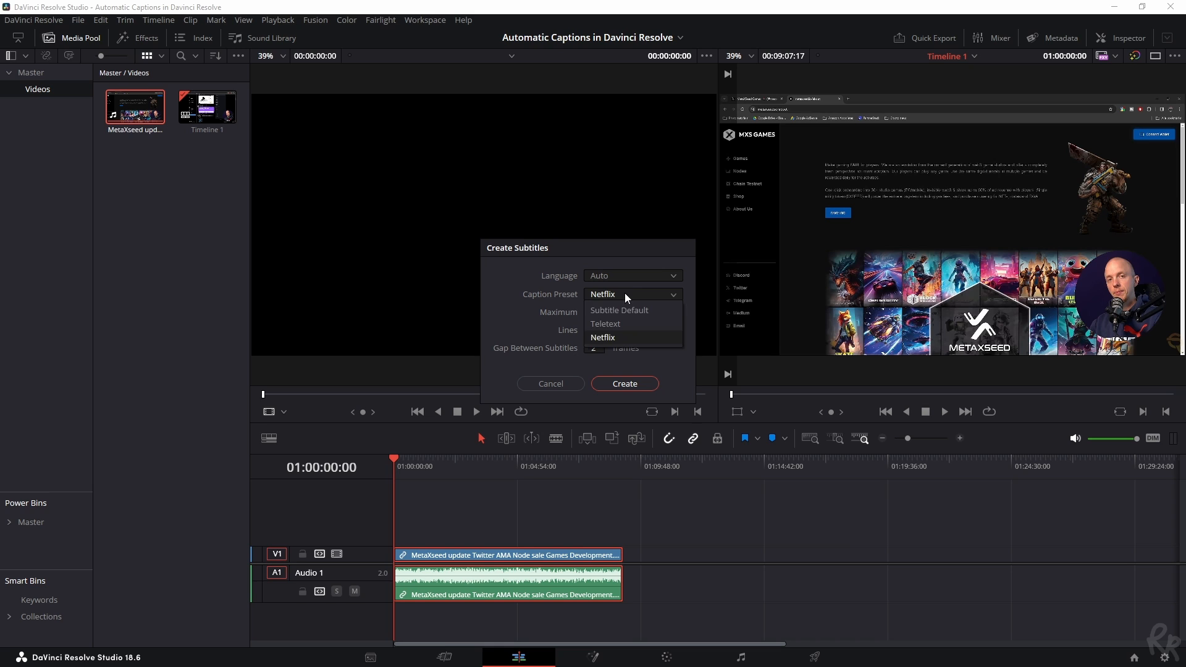
{"action": "left_click", "coordinate": [619, 310]}
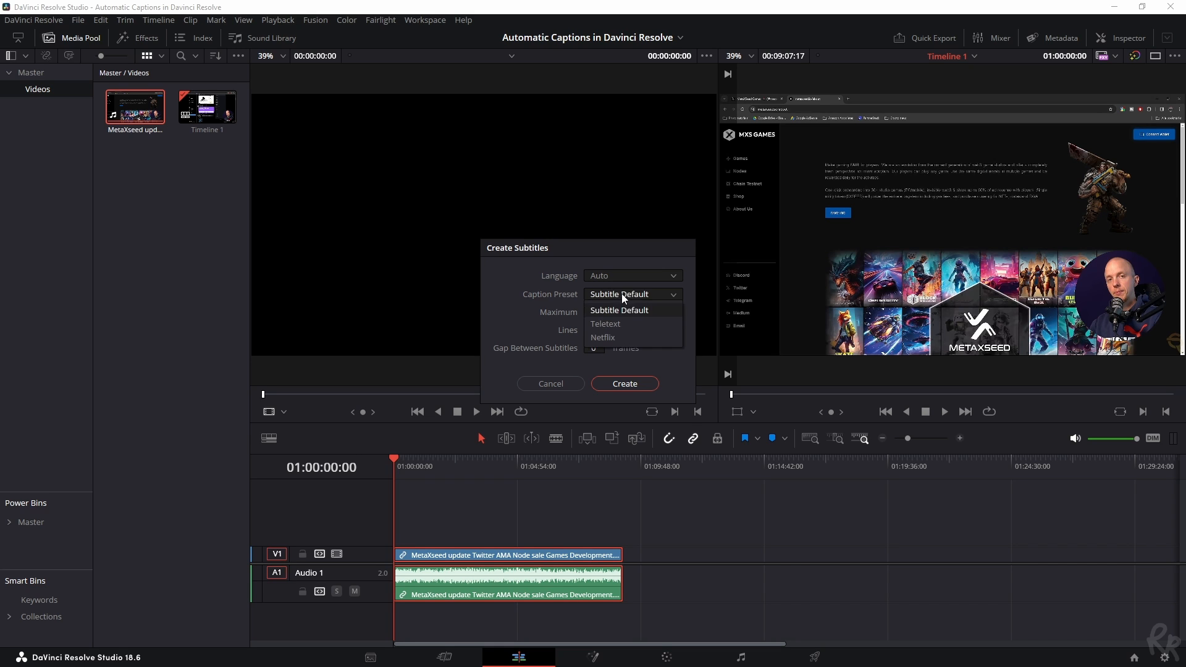
{"action": "left_click", "coordinate": [603, 337]}
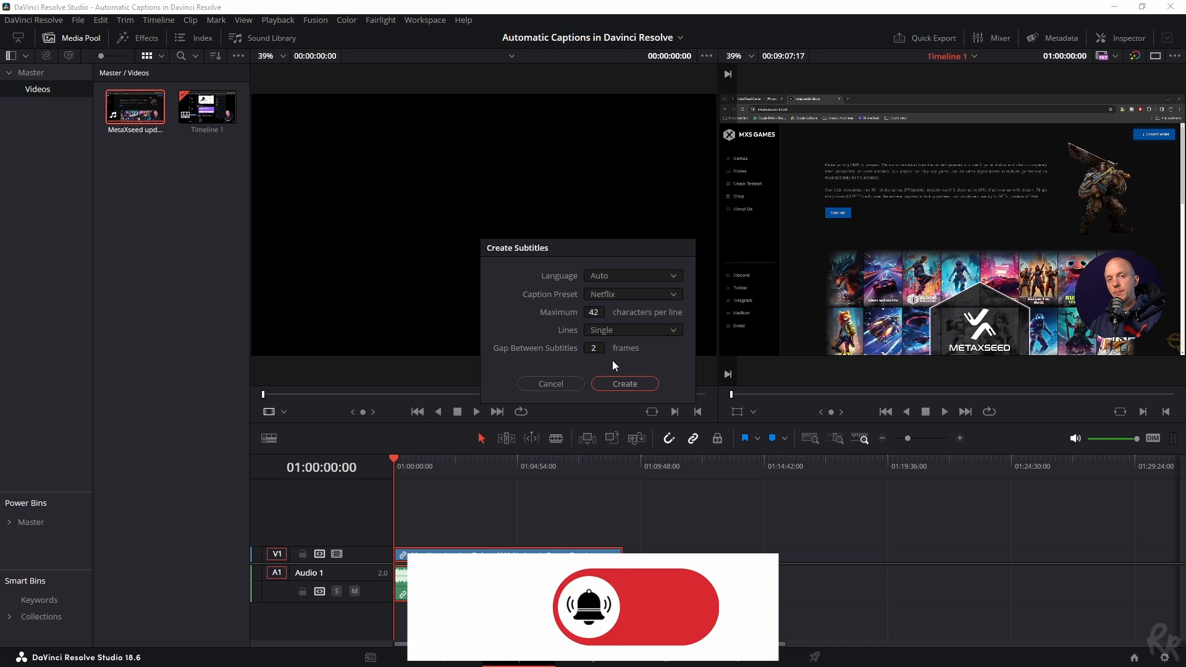
Create the Subtitle 1 track of 361 captions and zoom the timeline to read them
{"action": "left_click", "coordinate": [623, 384]}
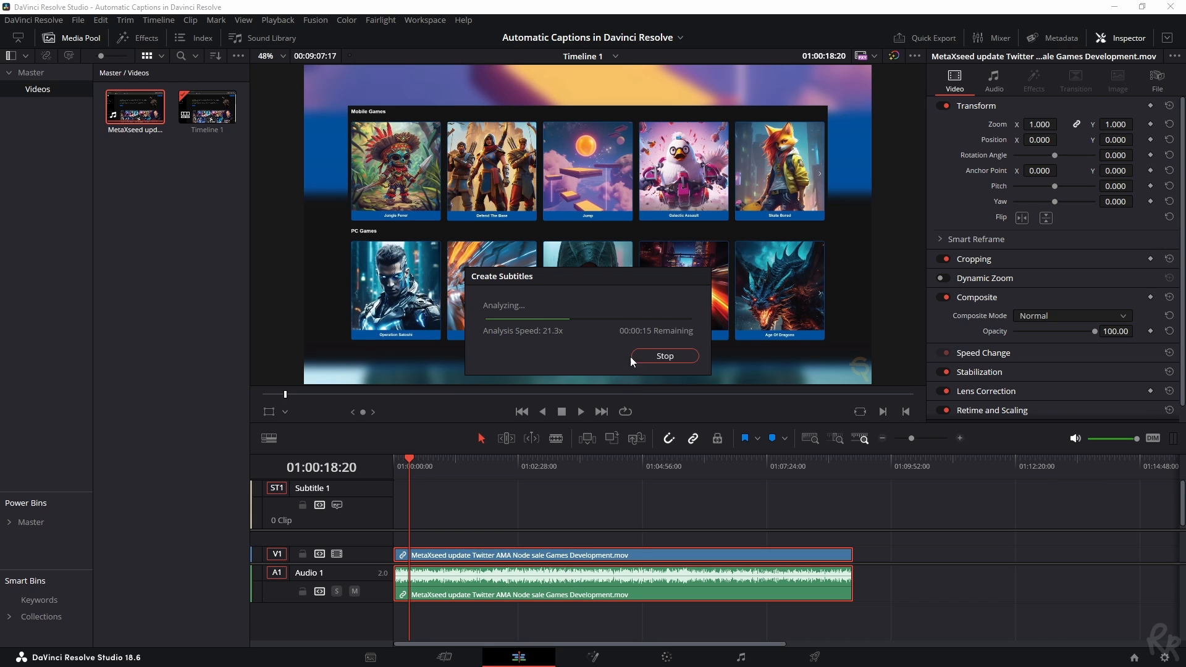
{"action": "mouse_move", "coordinate": [569, 353]}
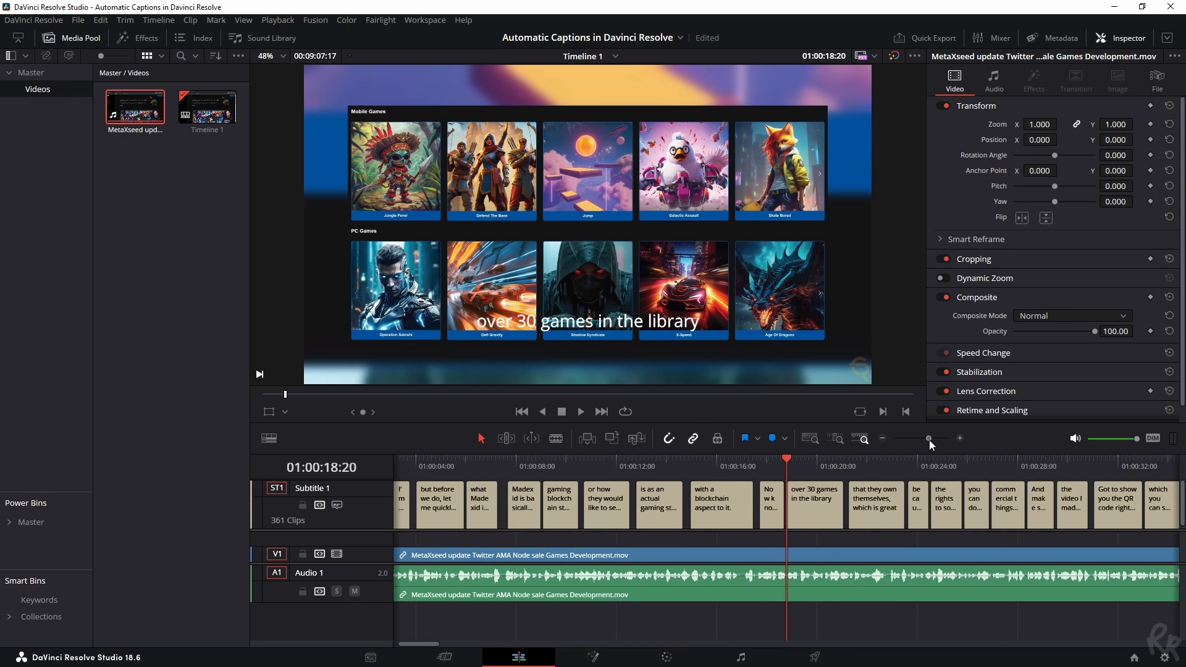
{"action": "left_click", "coordinate": [826, 506]}
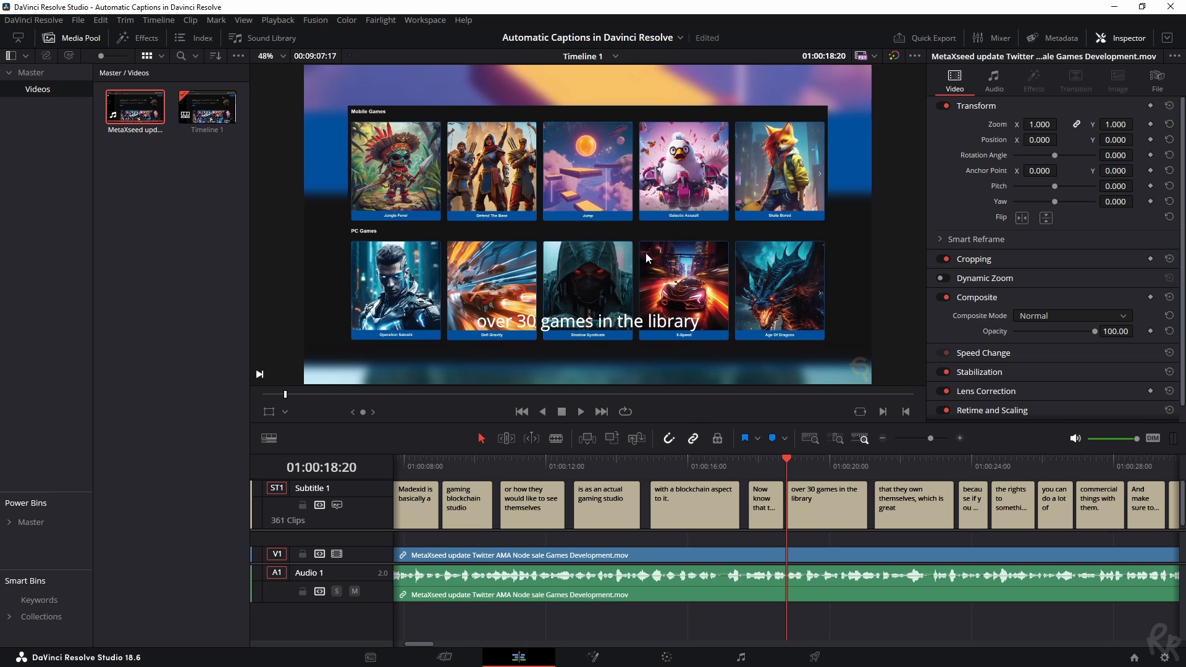
{"action": "mouse_move", "coordinate": [817, 508]}
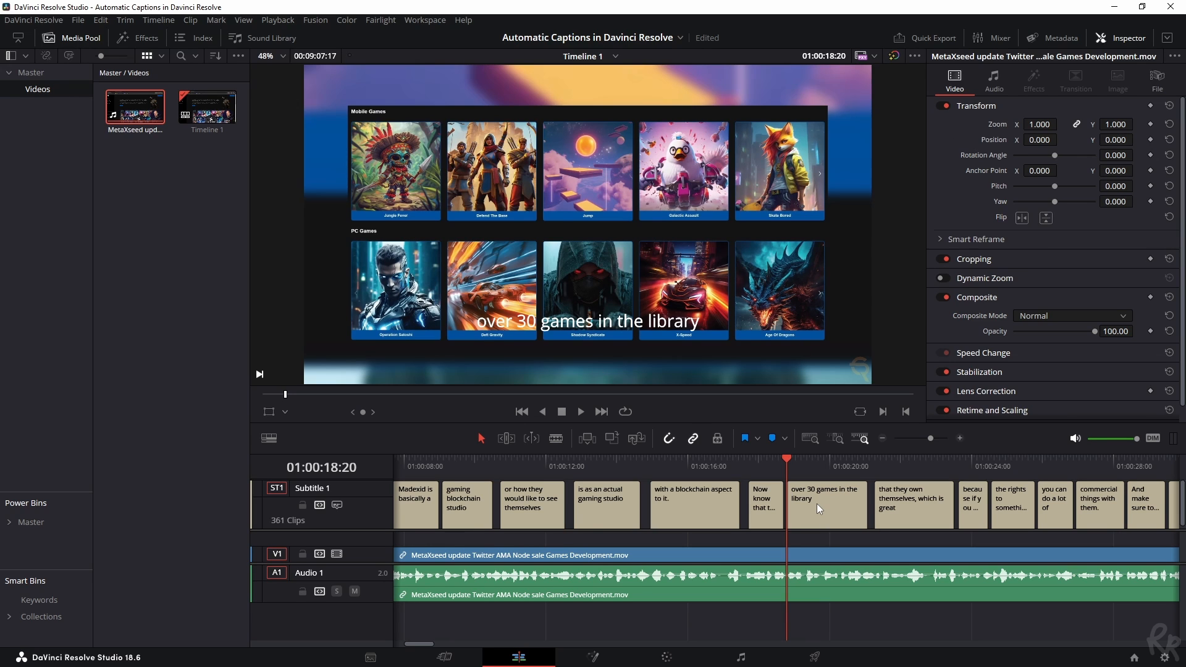
Edit the 'over 30 games in the library' caption, changing 30 to 13 and back to 30
{"action": "left_click", "coordinate": [825, 504]}
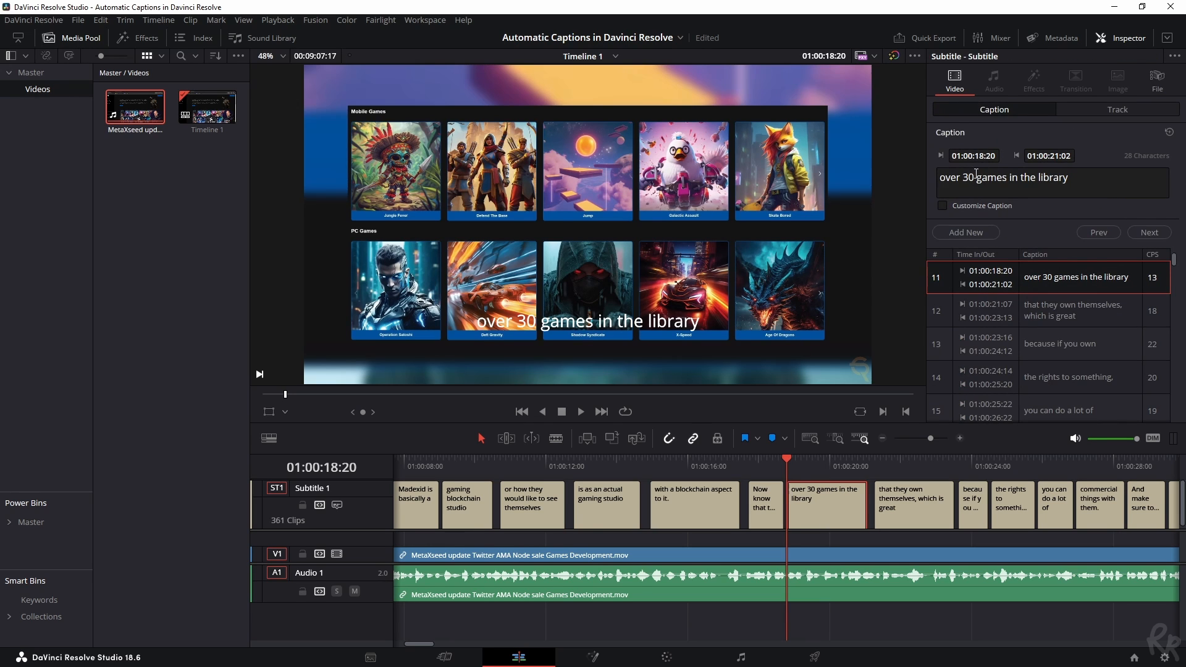
{"action": "left_click", "coordinate": [965, 178]}
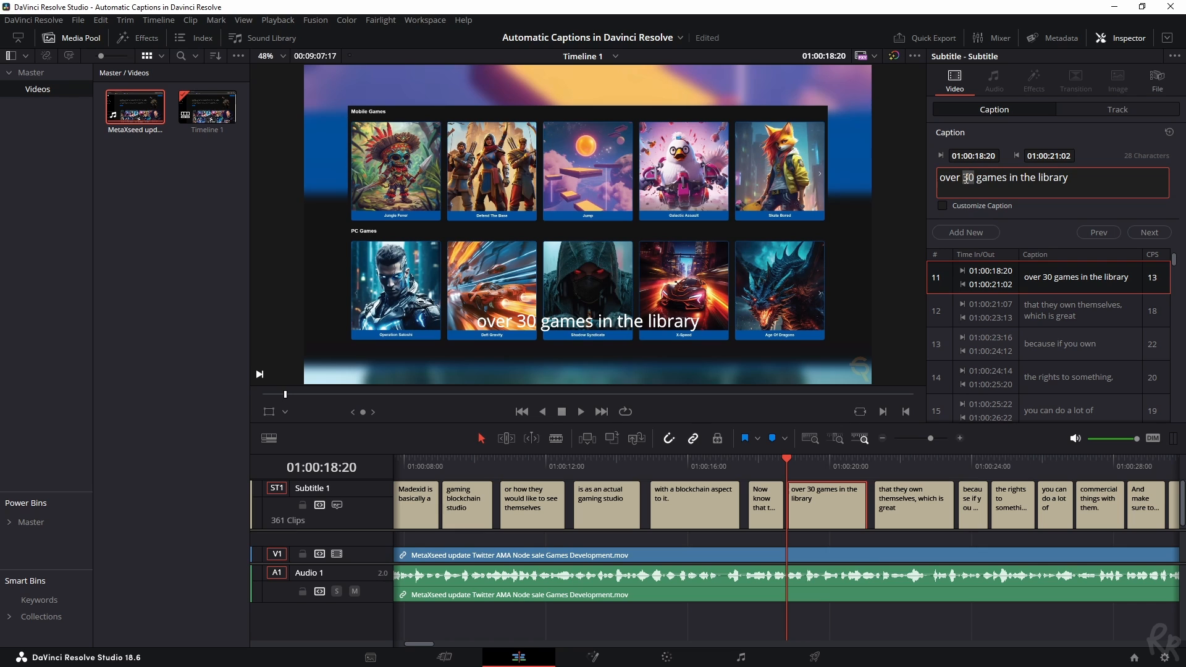
{"action": "type", "text": "13"}
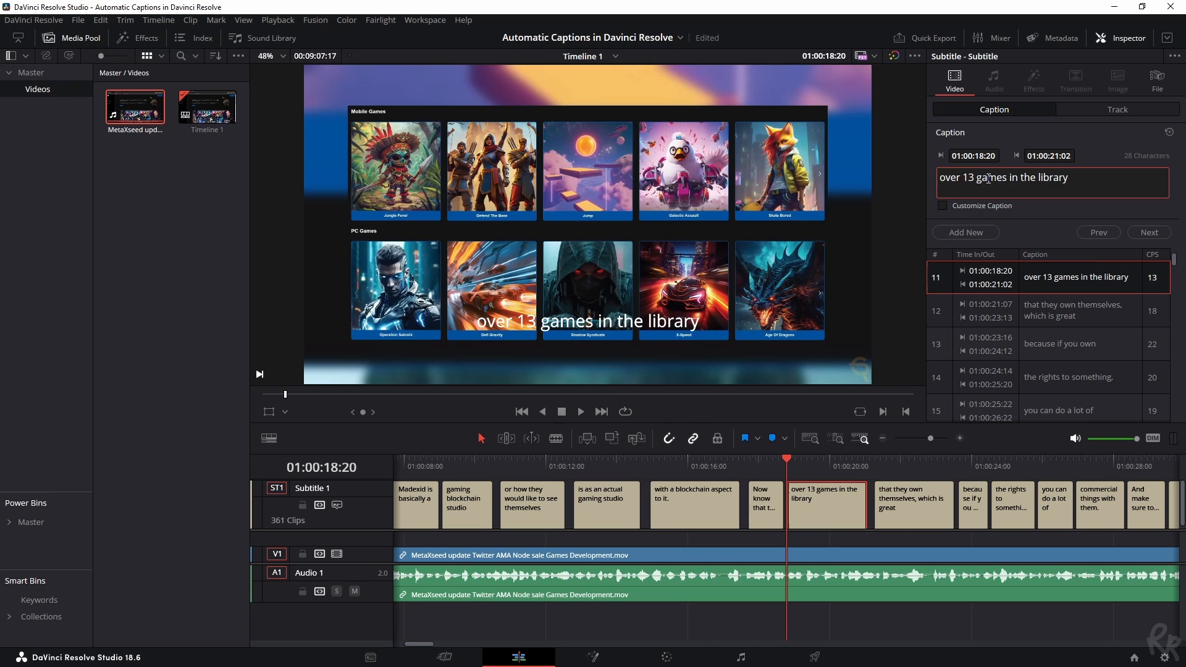
{"action": "type", "text": "30"}
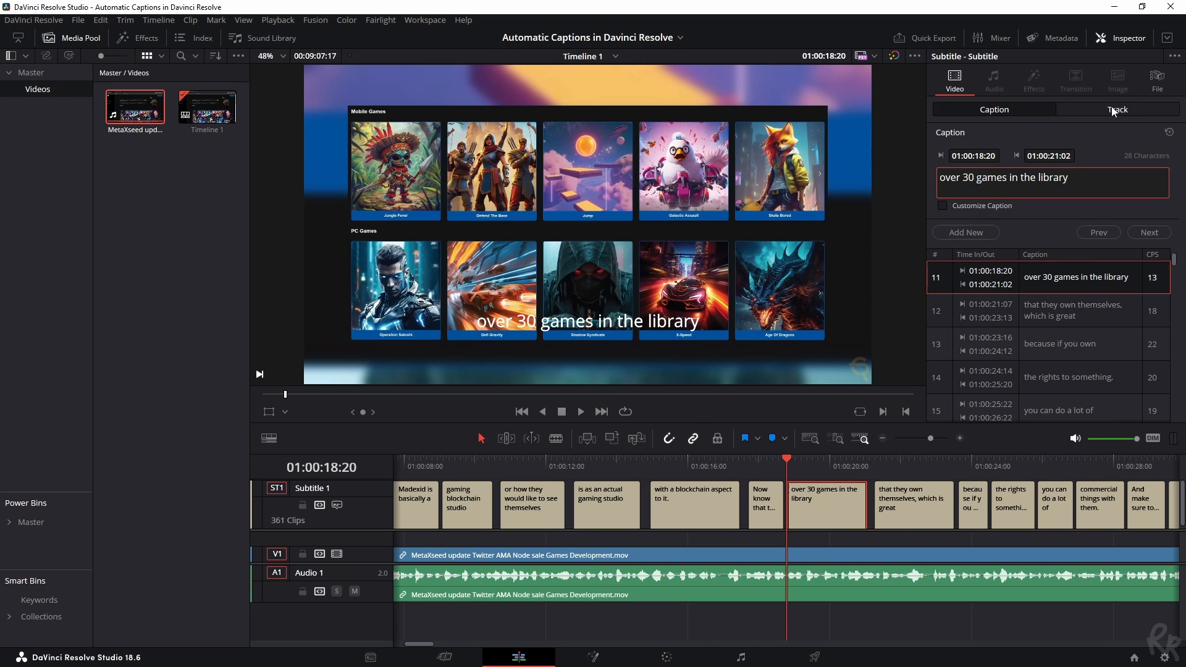
Set the track style to stroke size 2 with a drop shadow of offset 8, blur 20, opacity 75
{"action": "left_click", "coordinate": [1117, 108]}
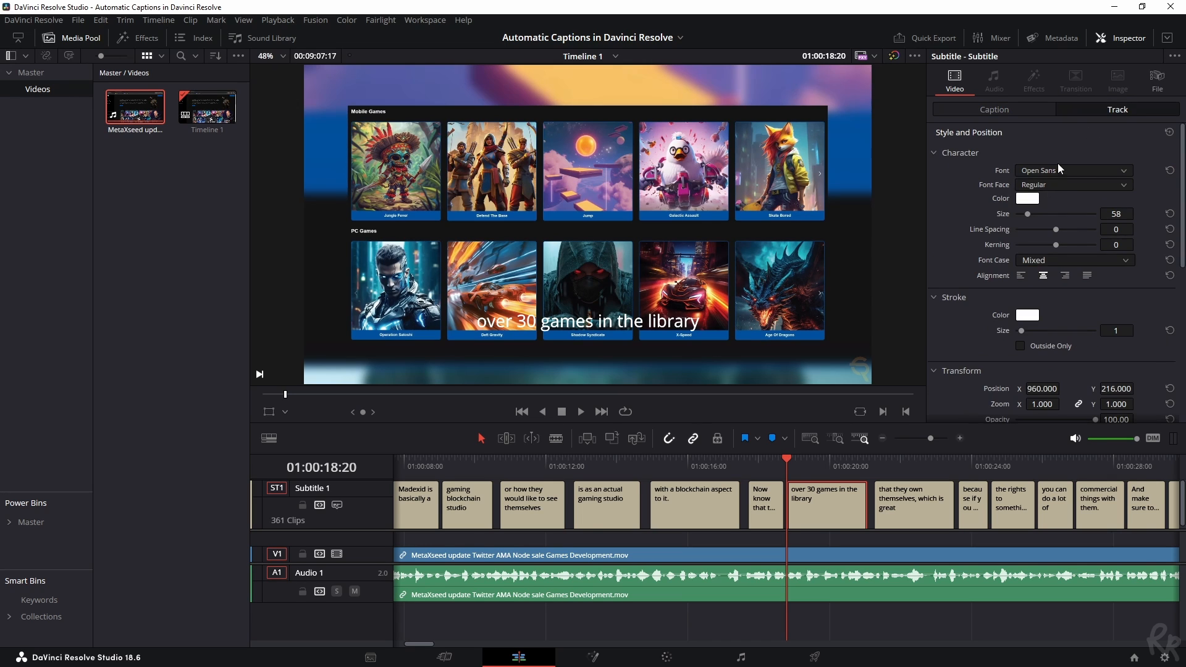
{"action": "mouse_move", "coordinate": [874, 445]}
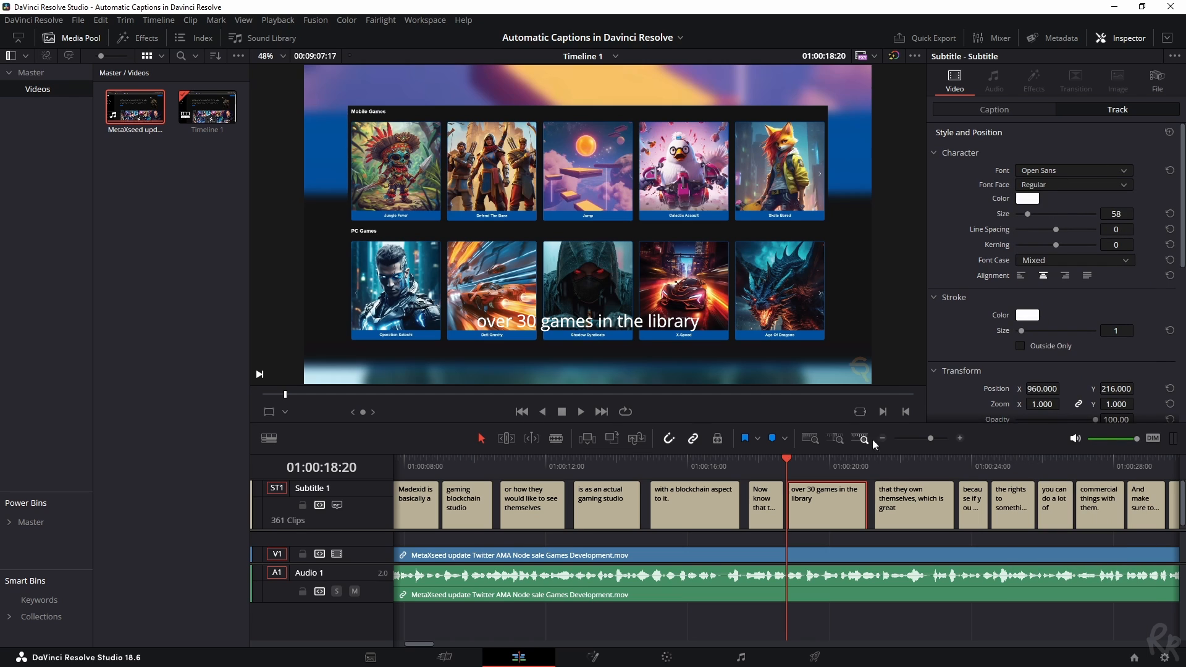
{"action": "left_click", "coordinate": [1073, 170]}
{"action": "type", "text": "8.000"}
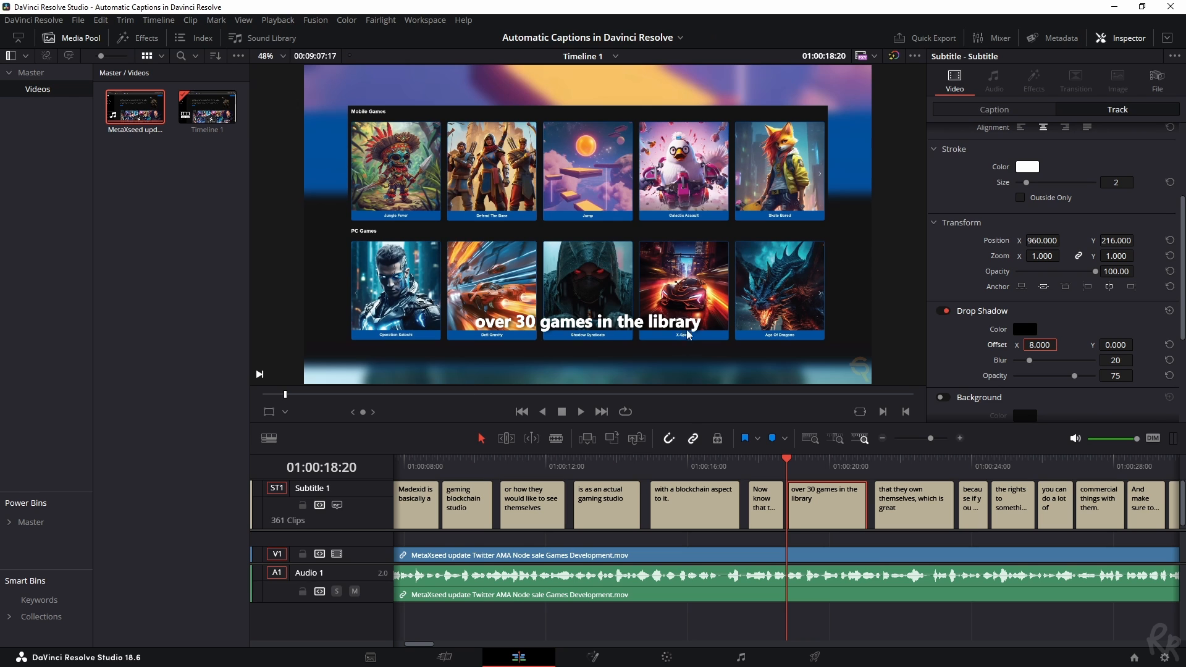
{"action": "mouse_move", "coordinate": [940, 444]}
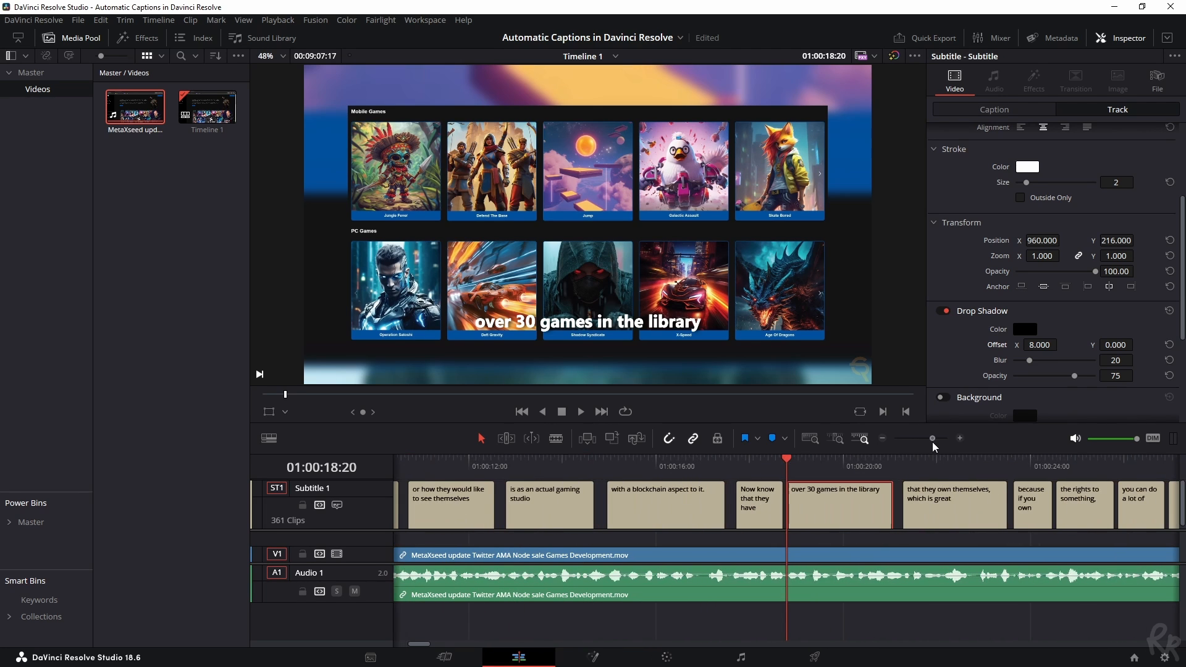
{"action": "mouse_move", "coordinate": [865, 482]}
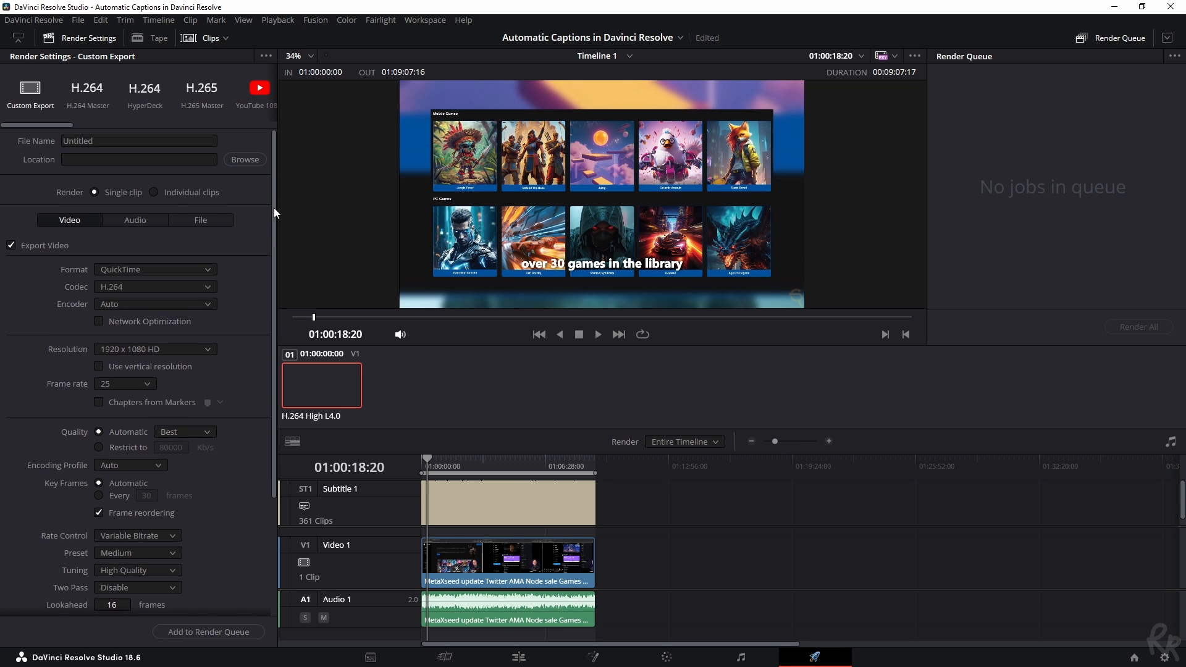
Scroll down the Deliver page's Render Settings panel
{"action": "scroll", "scroll_direction": "down", "scroll_amount": 3}
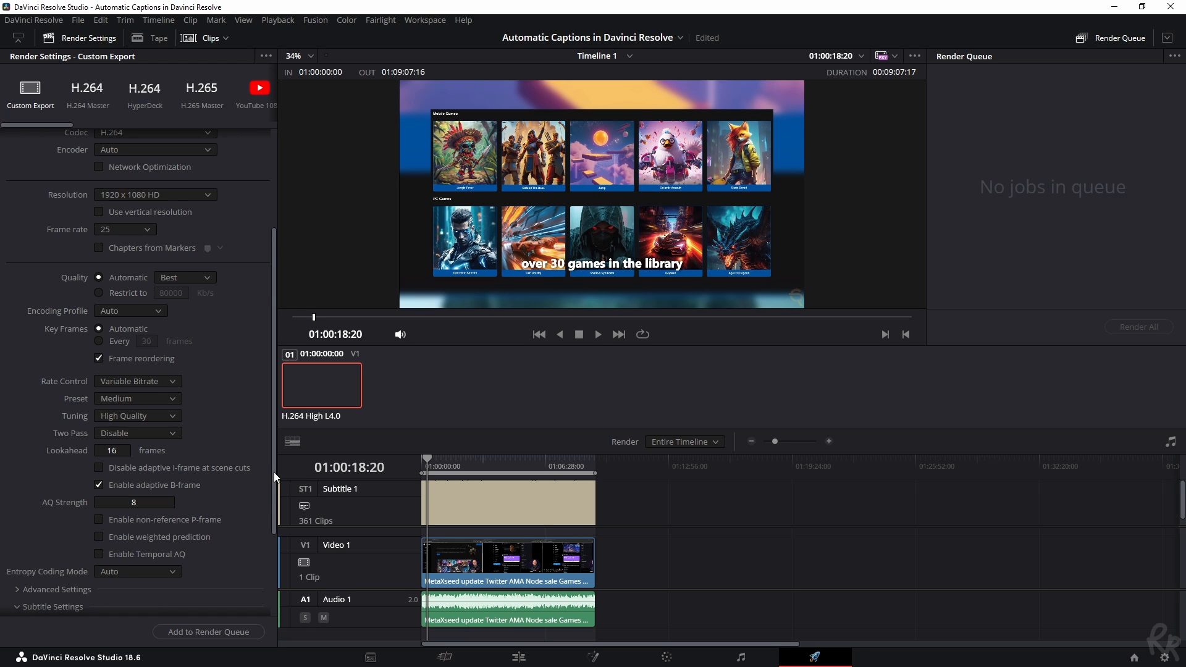
Set subtitle export to a separate SRT file including the Subtitle 1 track
{"action": "left_click", "coordinate": [10, 497]}
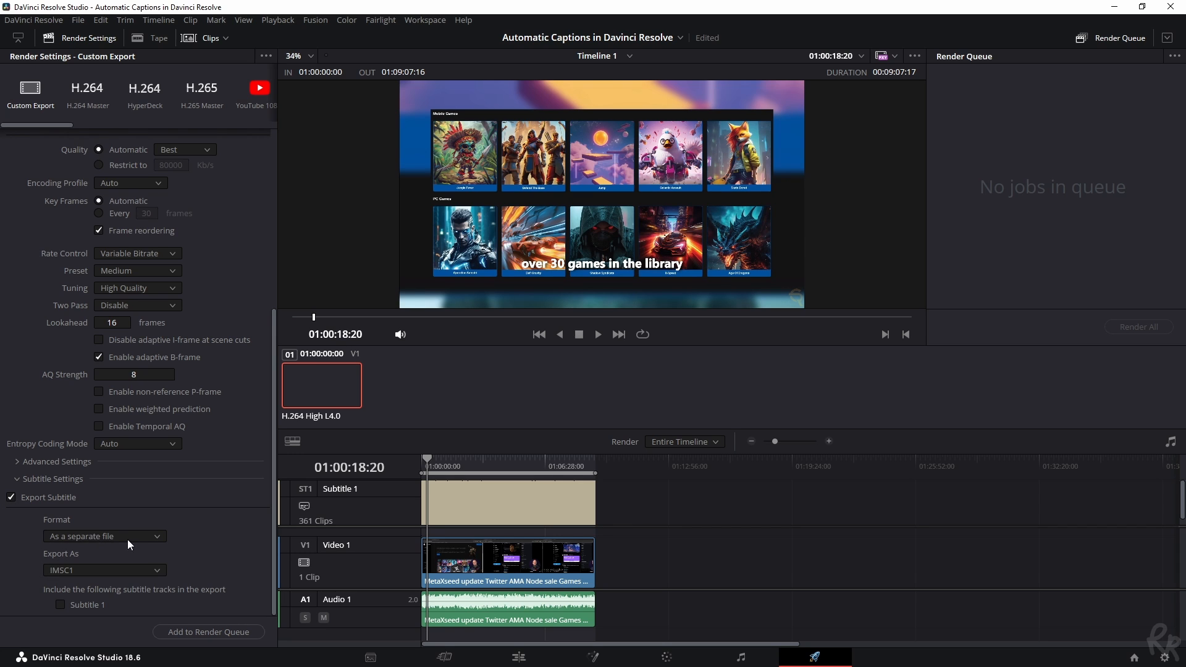
{"action": "left_click", "coordinate": [103, 535]}
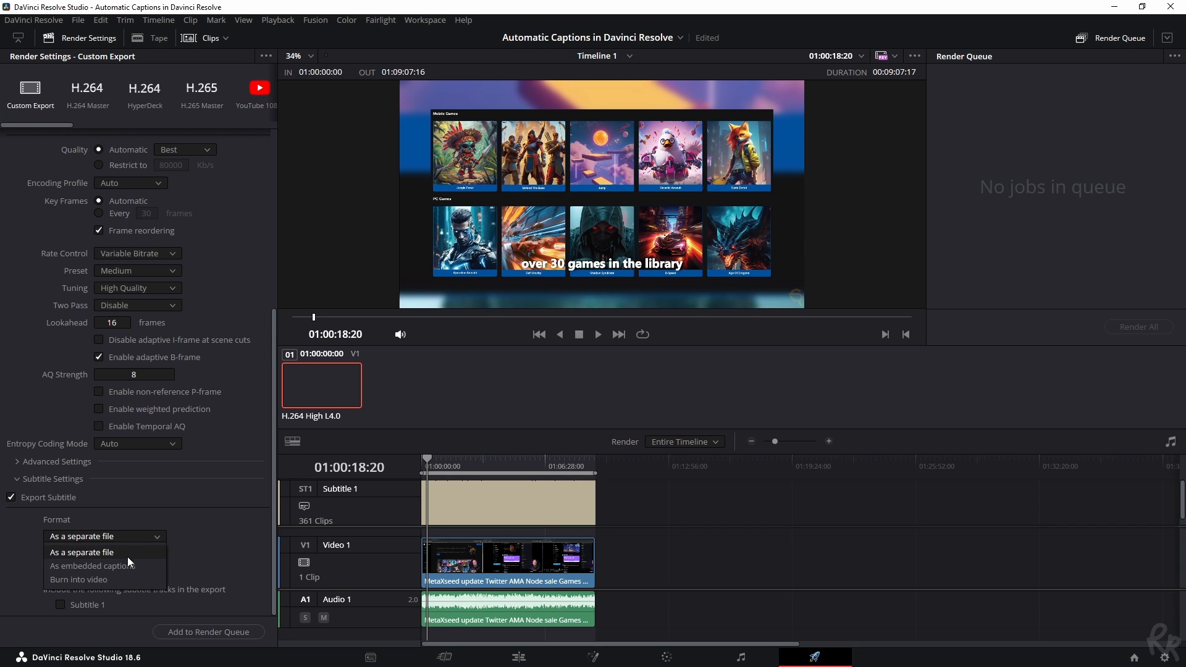
{"action": "mouse_move", "coordinate": [78, 579]}
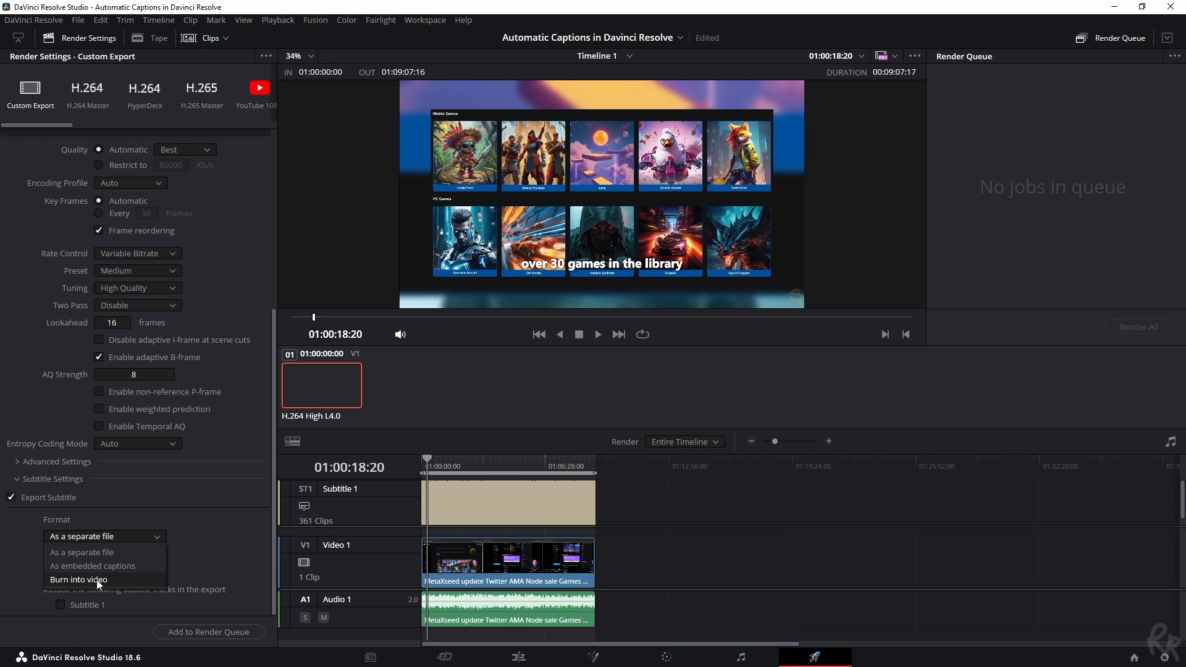
{"action": "left_click", "coordinate": [81, 551]}
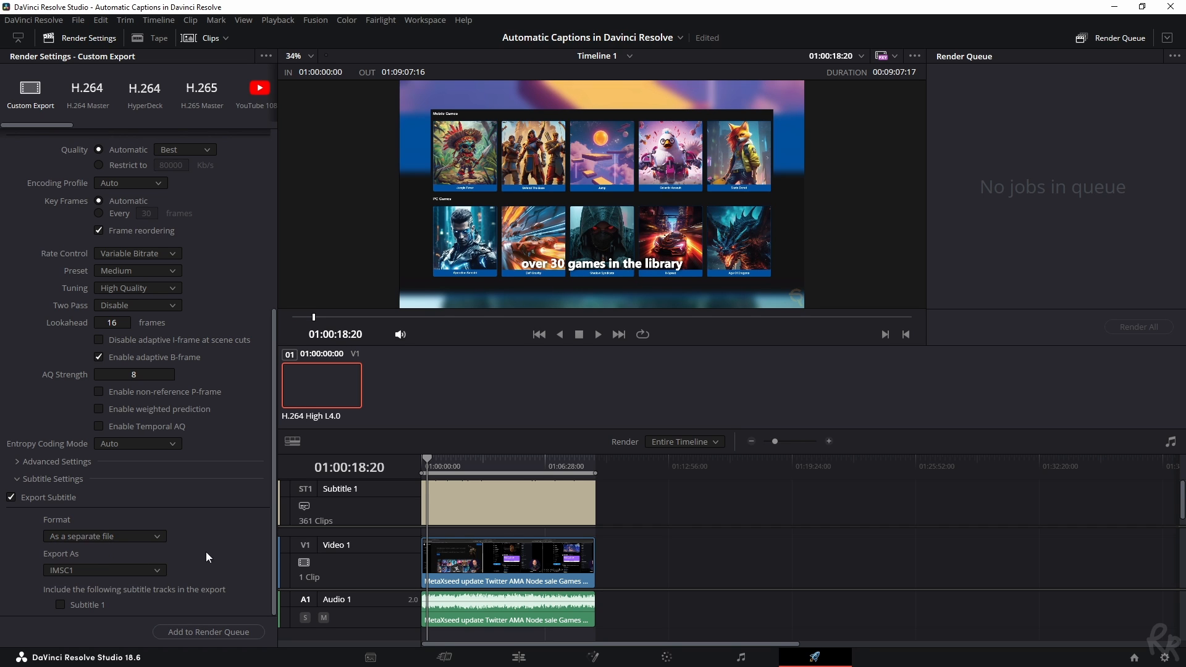
{"action": "left_click", "coordinate": [104, 570]}
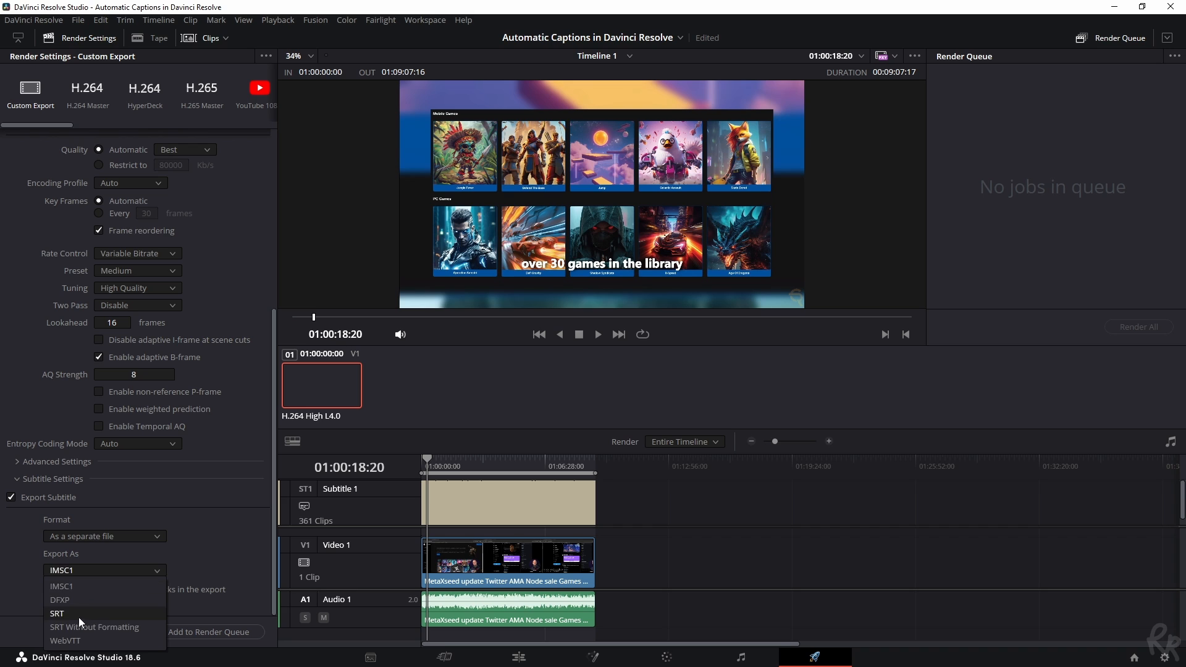
{"action": "left_click", "coordinate": [57, 613]}
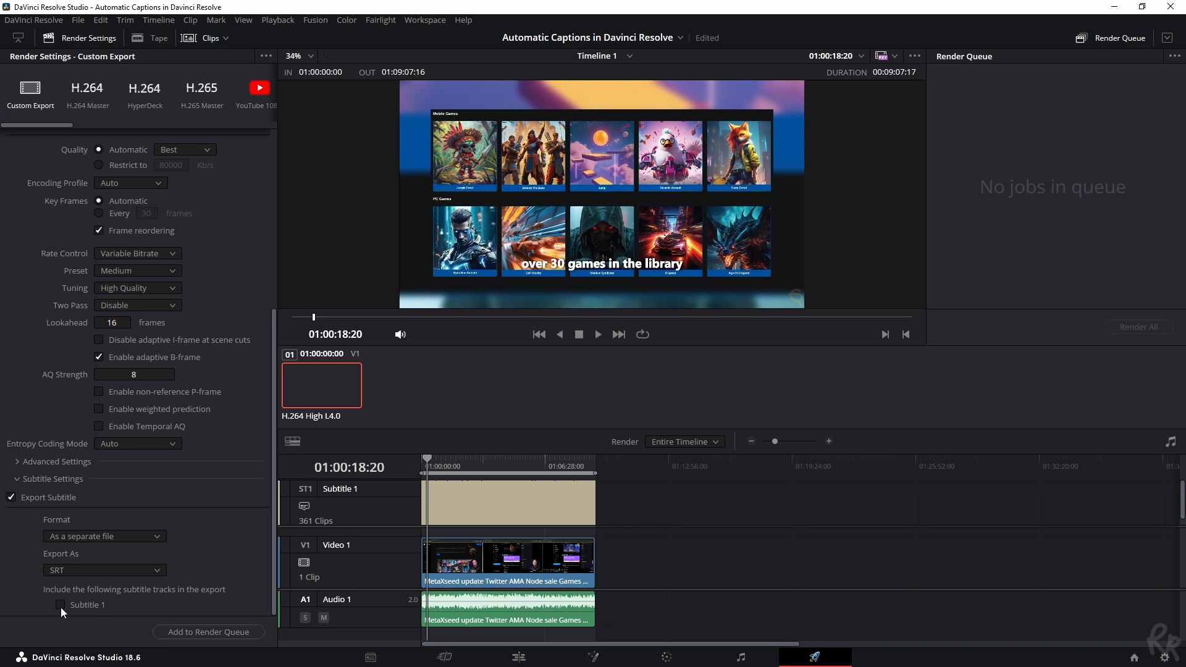
{"action": "left_click", "coordinate": [60, 605]}
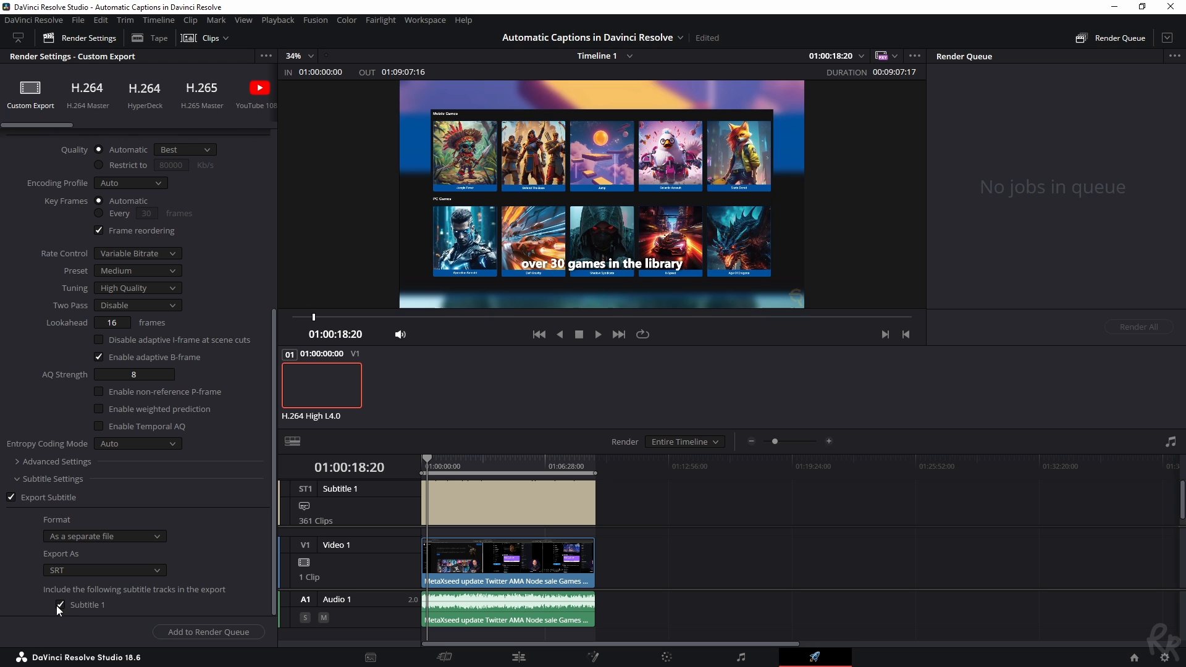
Add the Timeline 1 export job to the render queue
{"action": "left_click", "coordinate": [208, 631]}
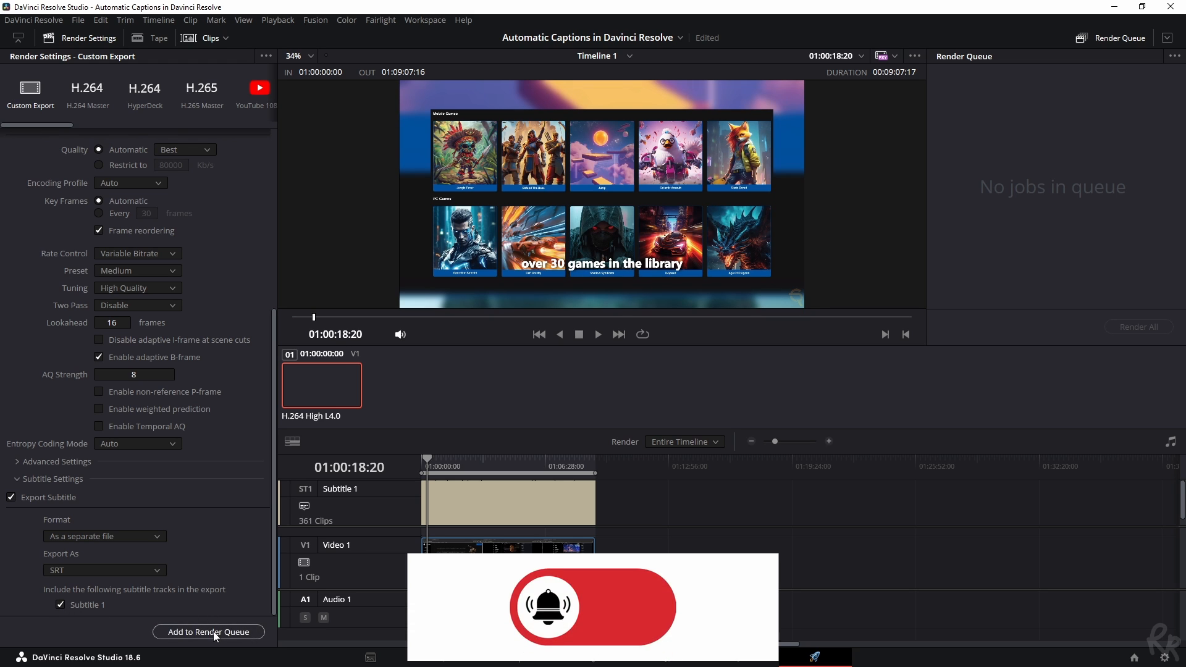
{"action": "left_click", "coordinate": [208, 632]}
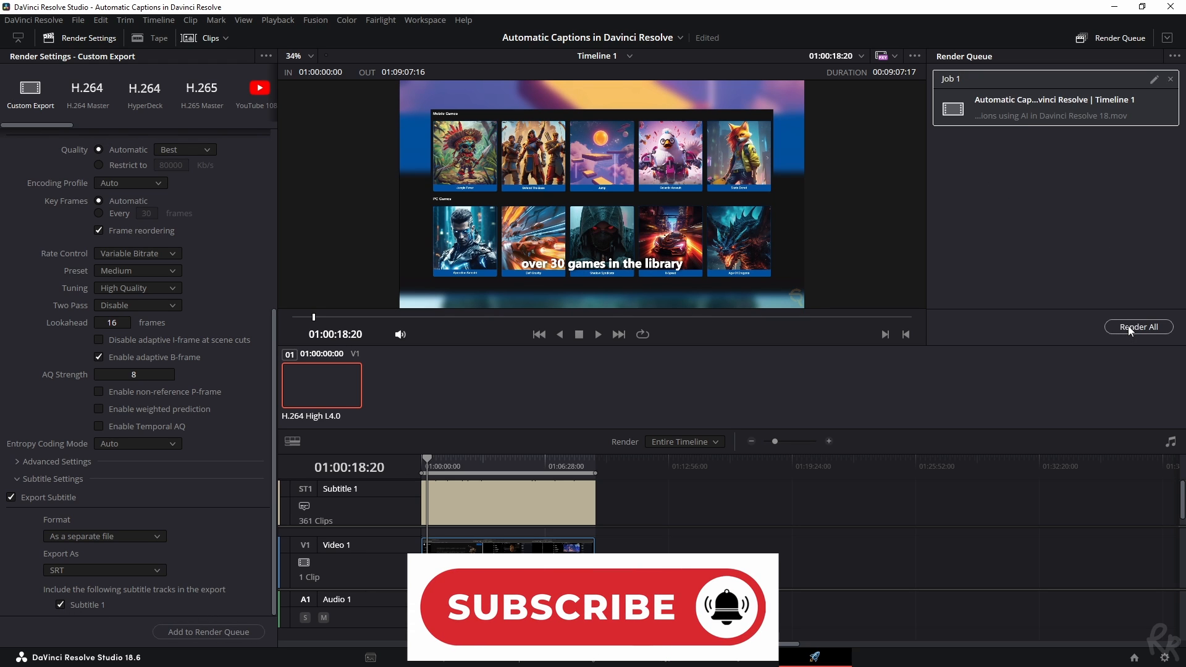